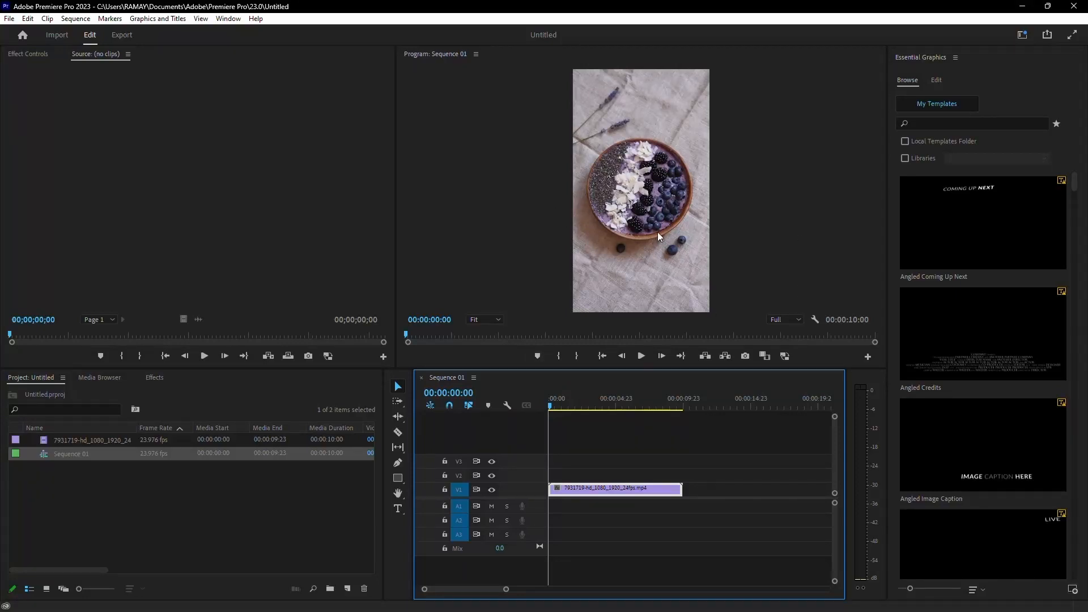
mouse_move(679, 326)
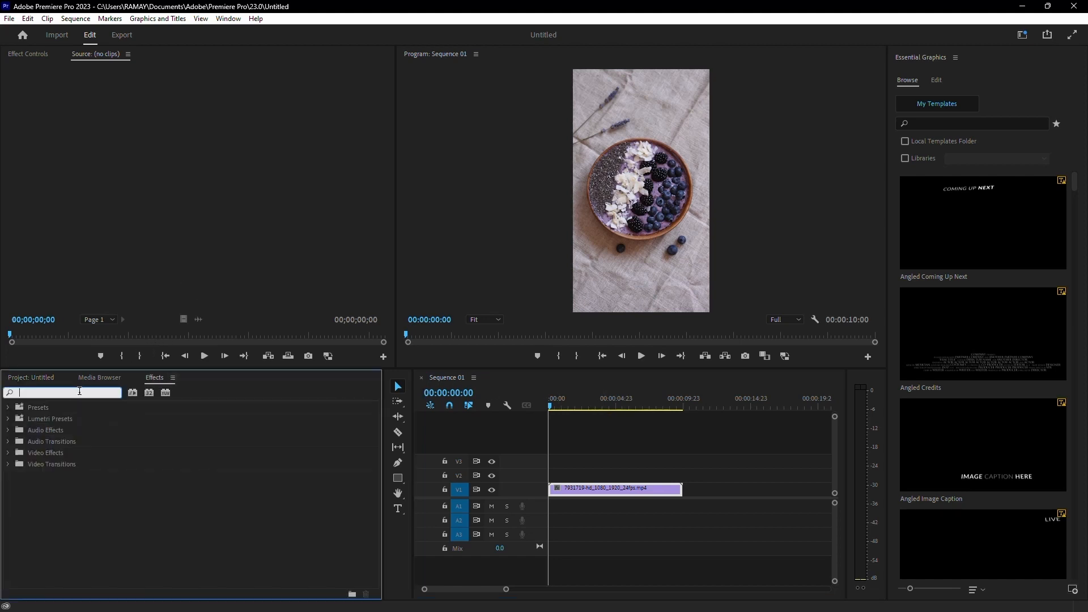
Step: Find 'lumetri c' in Effects and drop Lumetri Color onto the berry-bowl clip, selecting it
text(lumetri c)
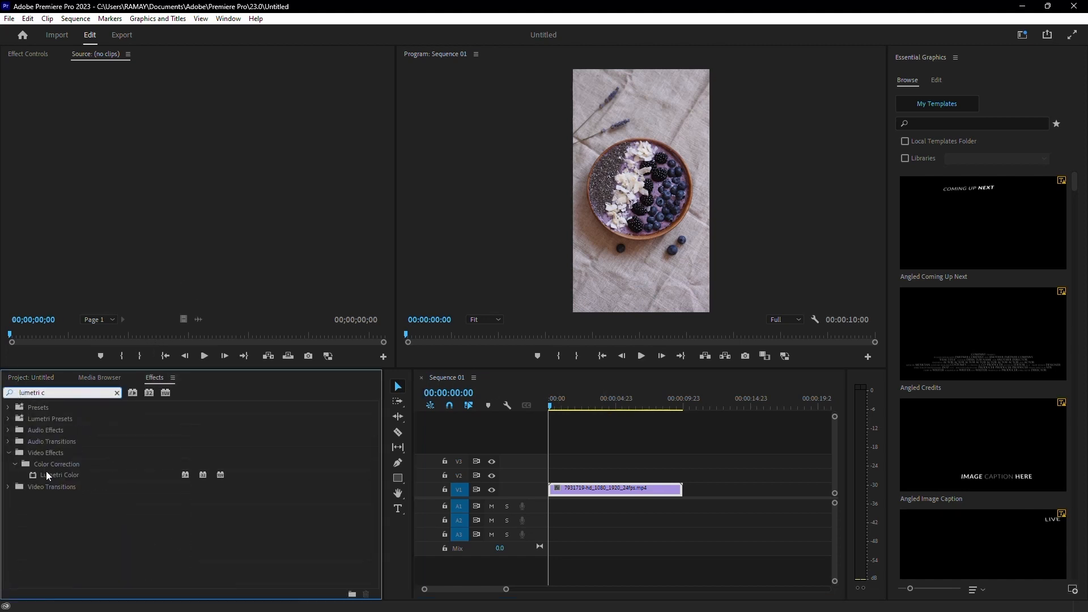
drag(60, 475, 614, 489)
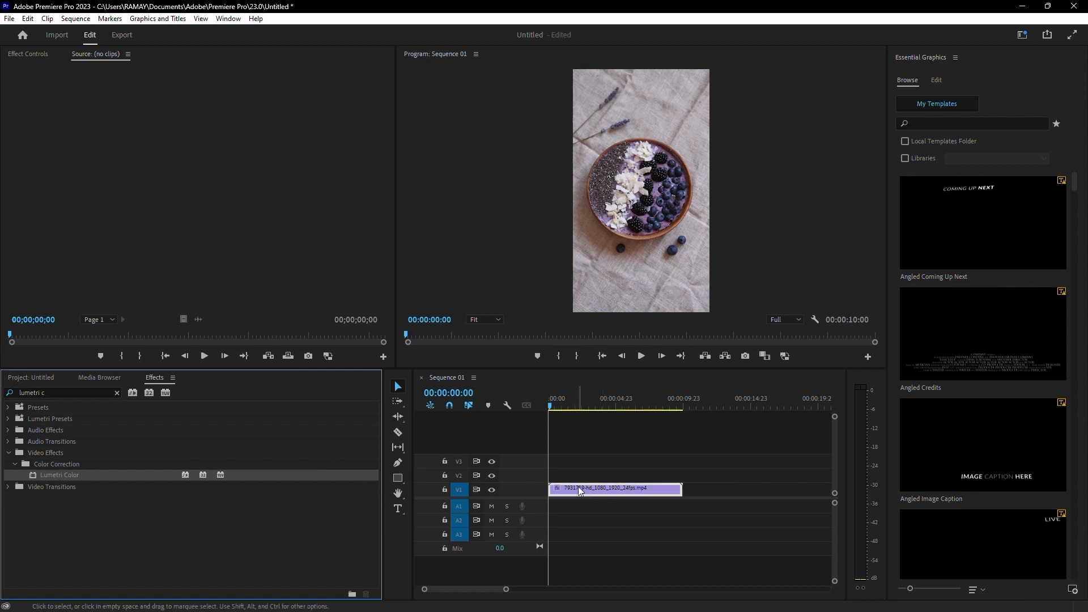
click(615, 489)
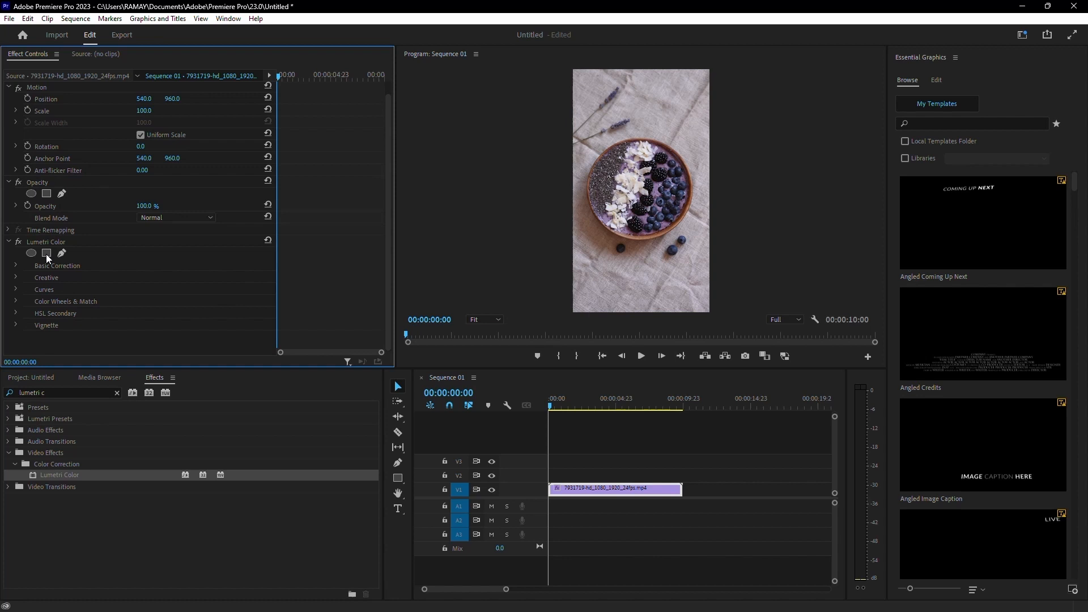
Step: Draw a Lumetri ellipse mask around the bowl, feather it to 190 and invert it
click(46, 252)
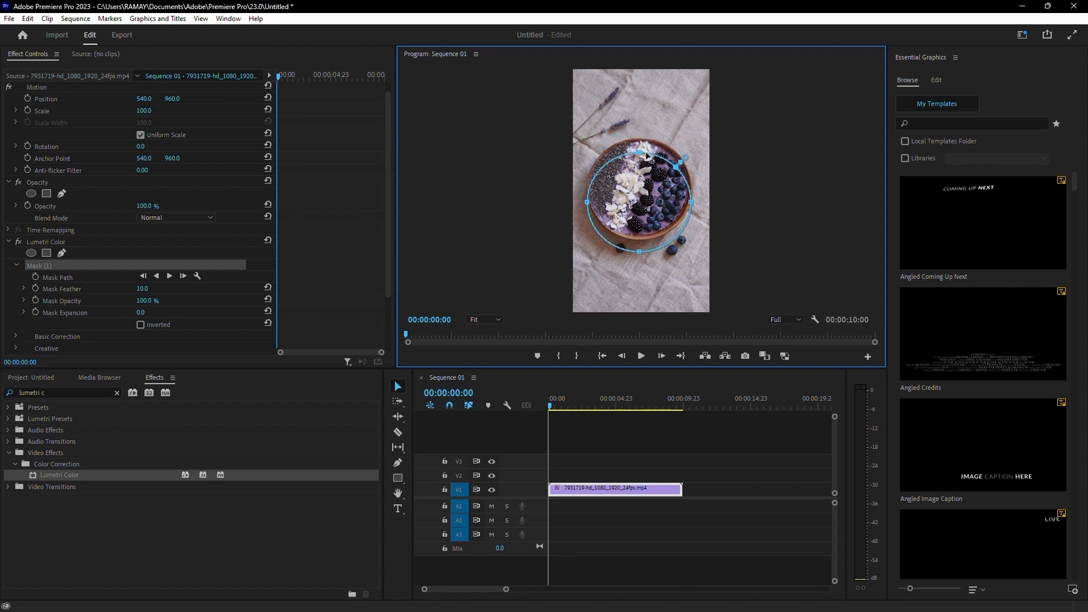
drag(646, 157, 636, 253)
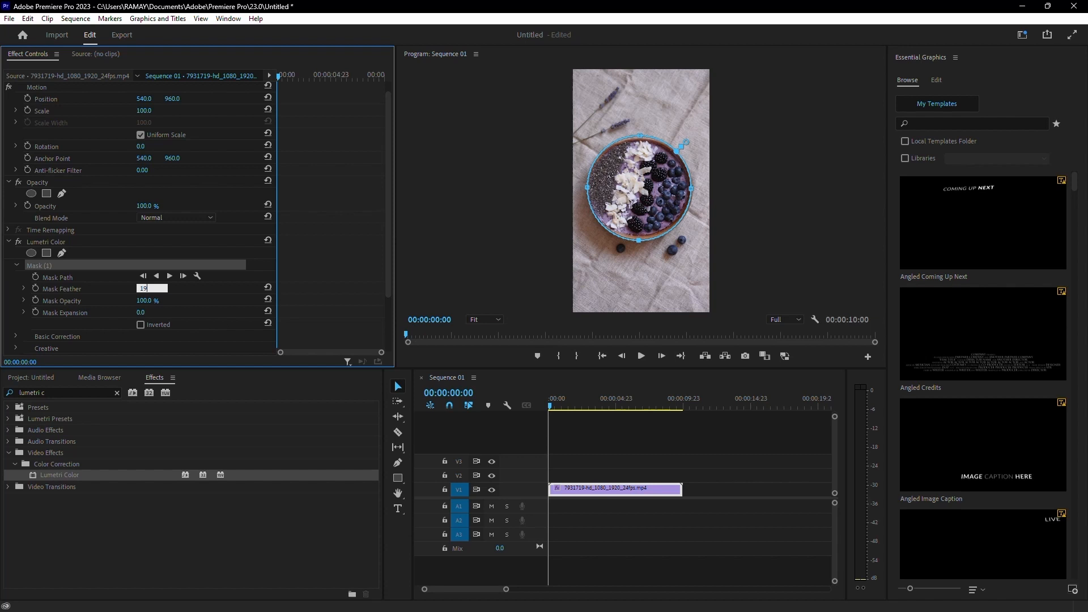
text(190.0)
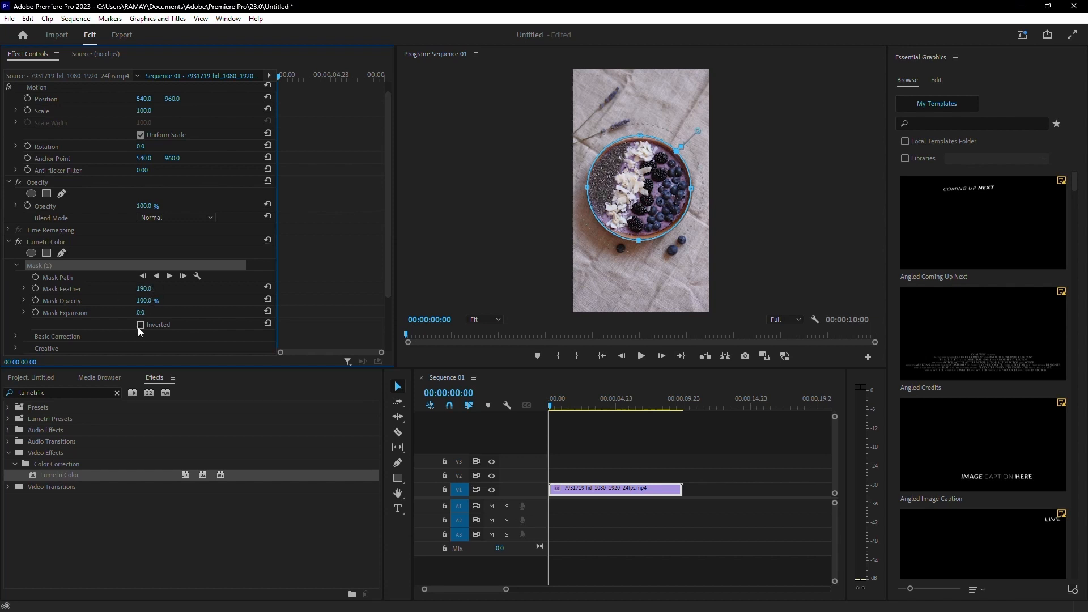
click(140, 325)
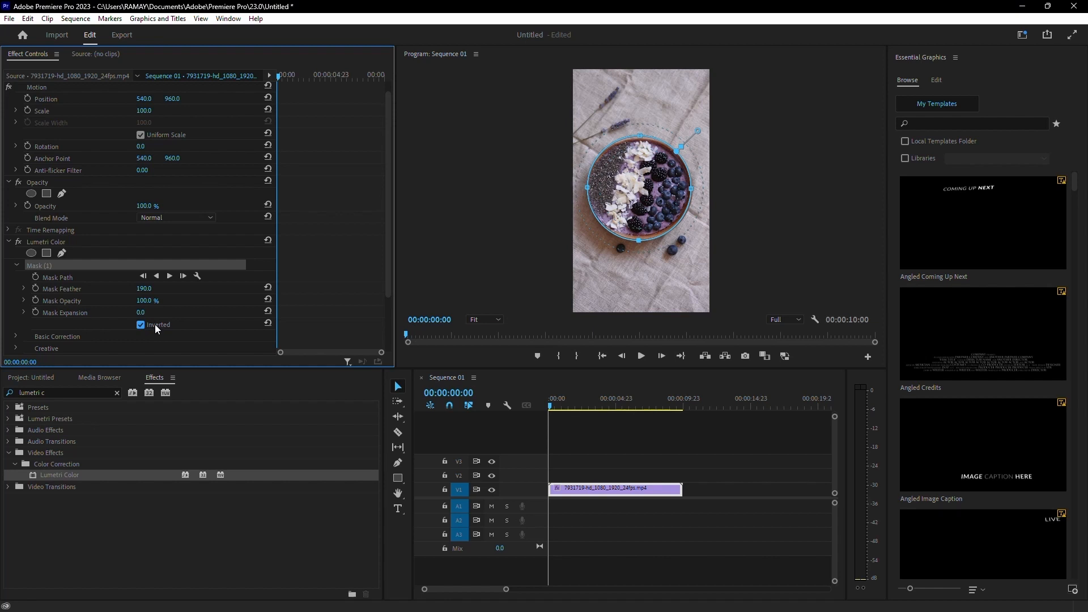
Step: Scroll Effect Controls down to the Basic Correction light settings and Exposure
scroll(down, 3)
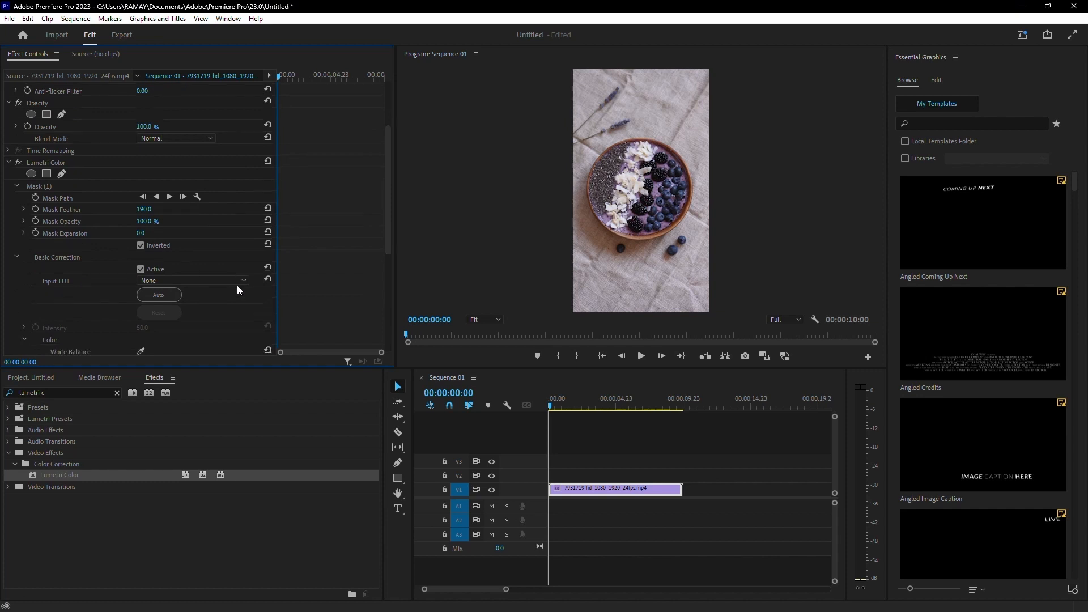
scroll(down, 3)
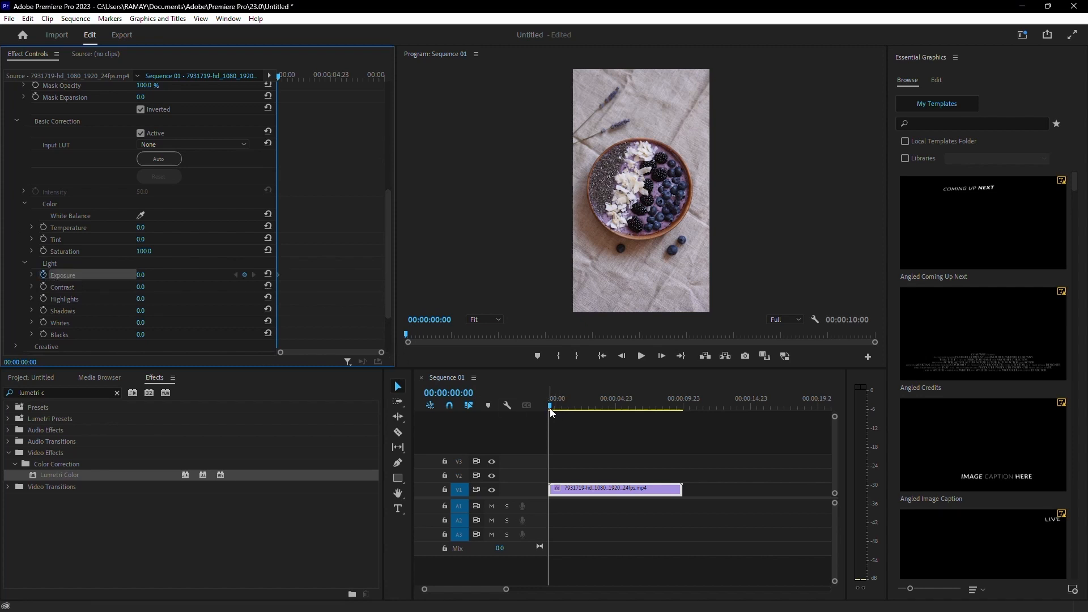
Step: Keyframe Exposure at 3:18, then set it to -4.0 at 4:00 to darken the surroundings
click(599, 404)
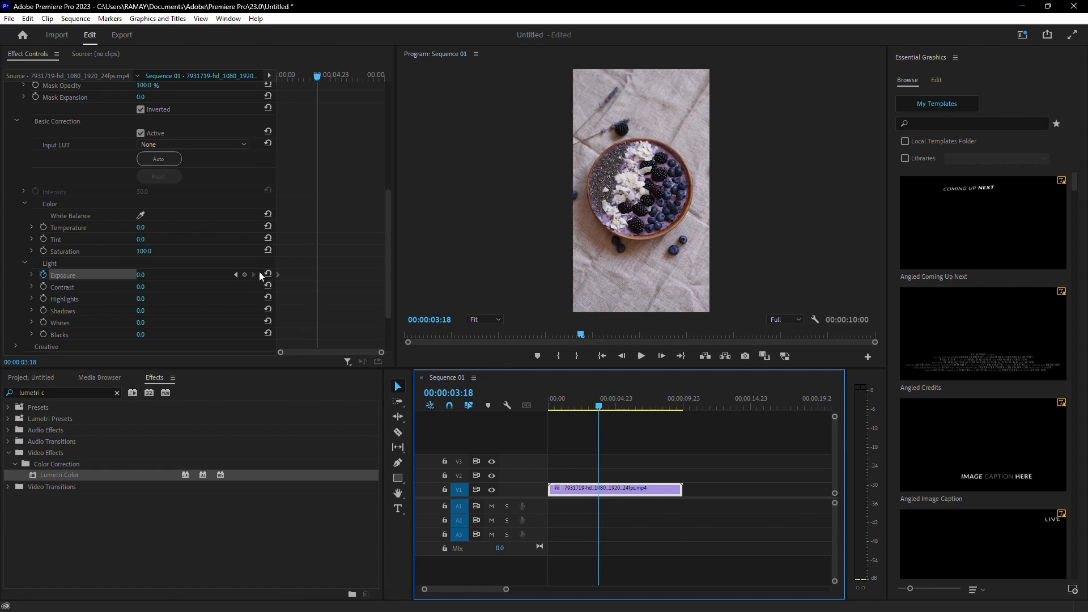
click(243, 274)
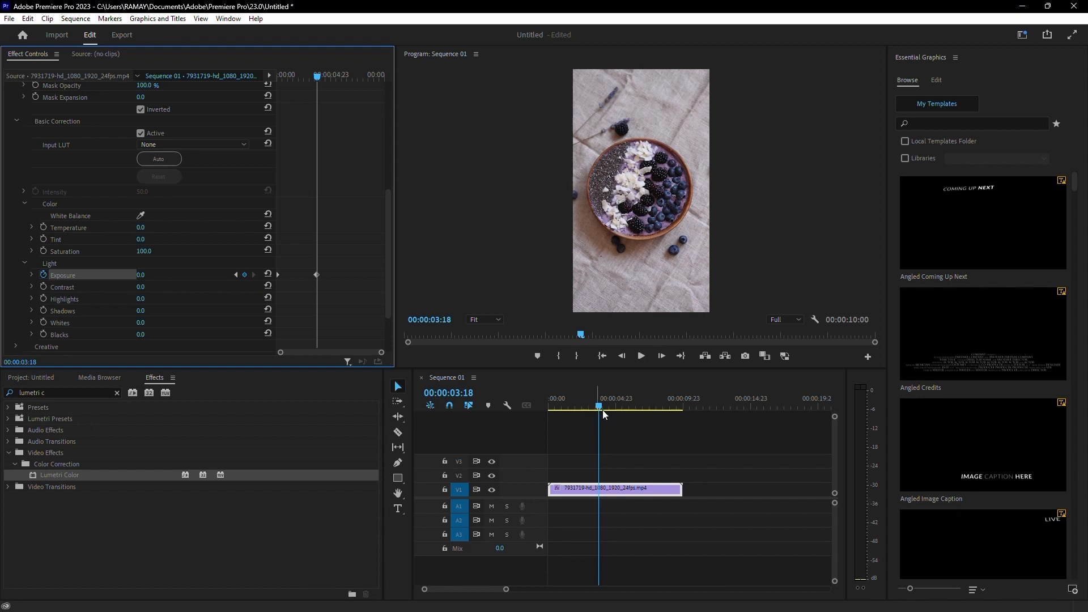
click(600, 405)
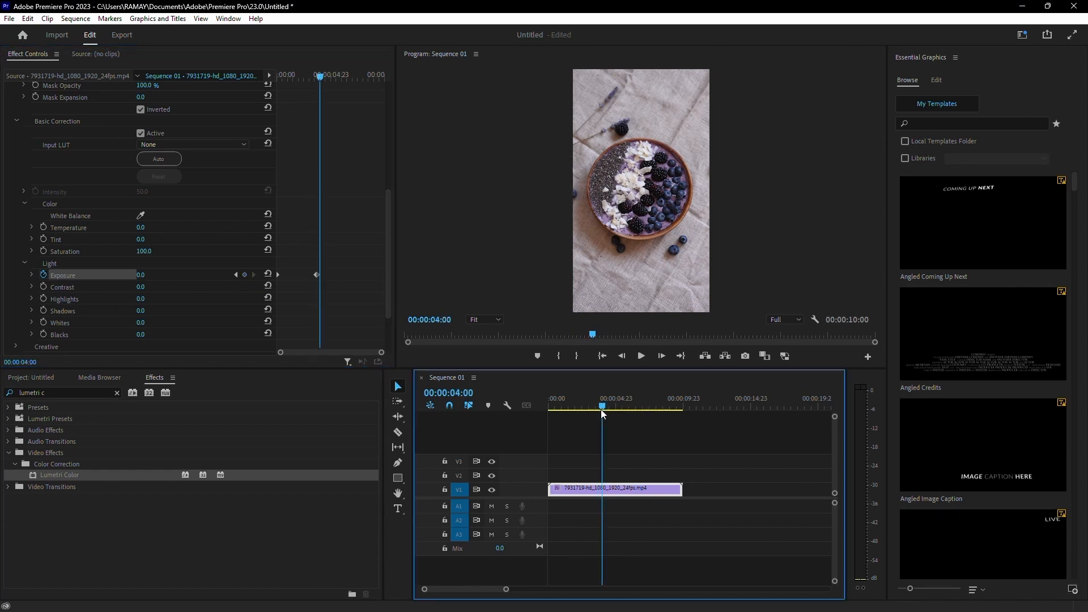
double_click(142, 274)
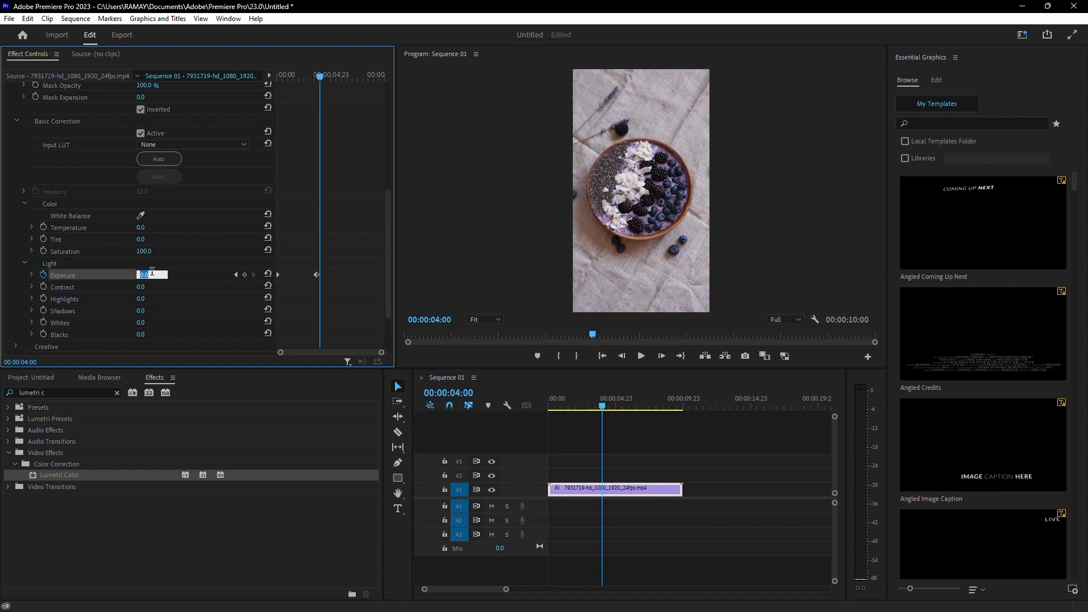
text(-4.0)
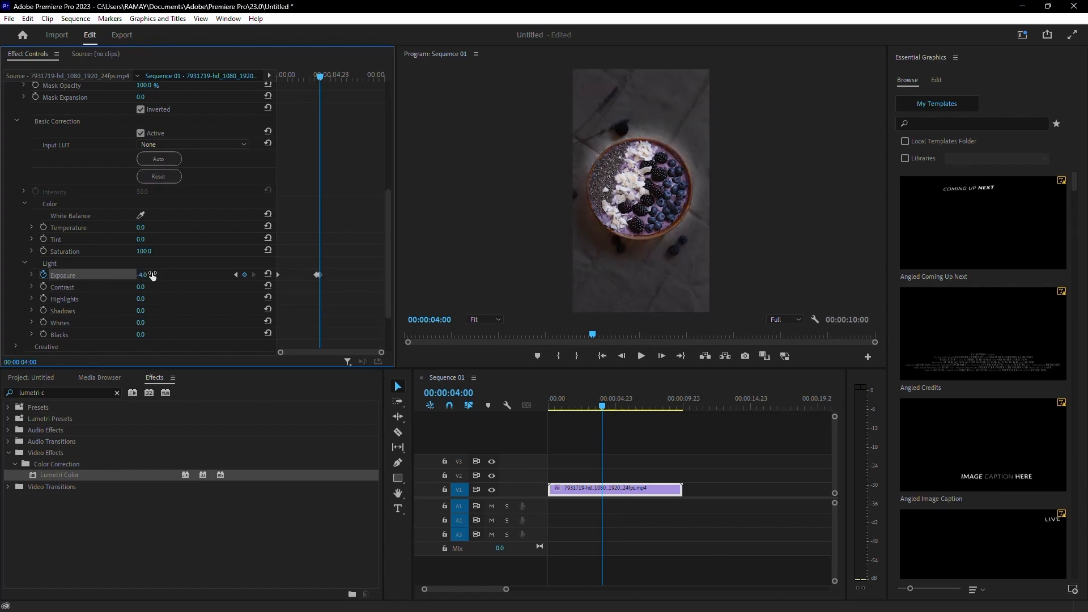